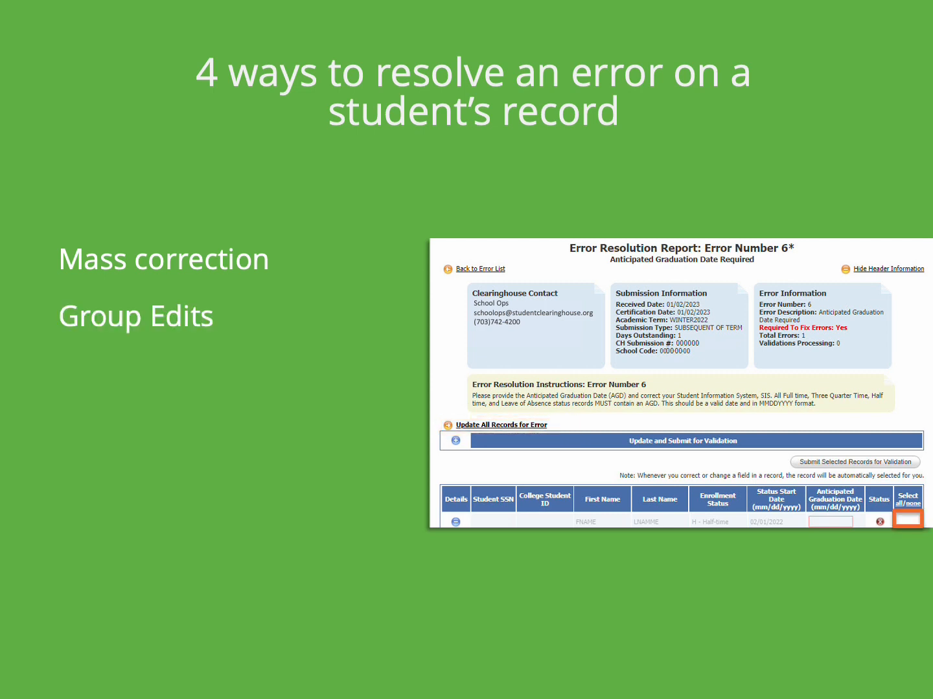
Expand the student row's Details (+) to show its Submission Record Details.
click(455, 441)
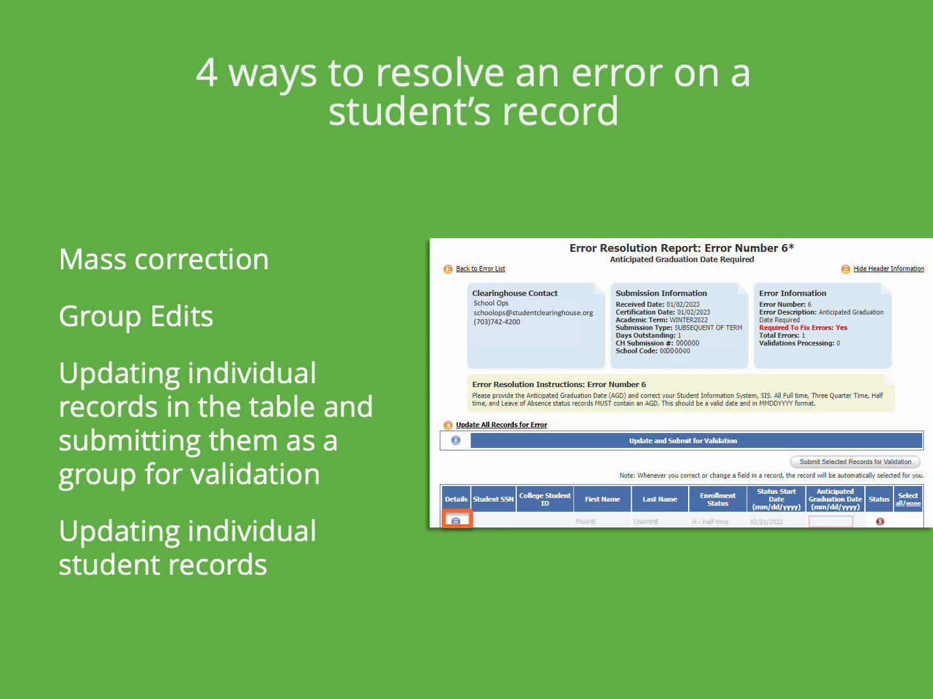
key(right)
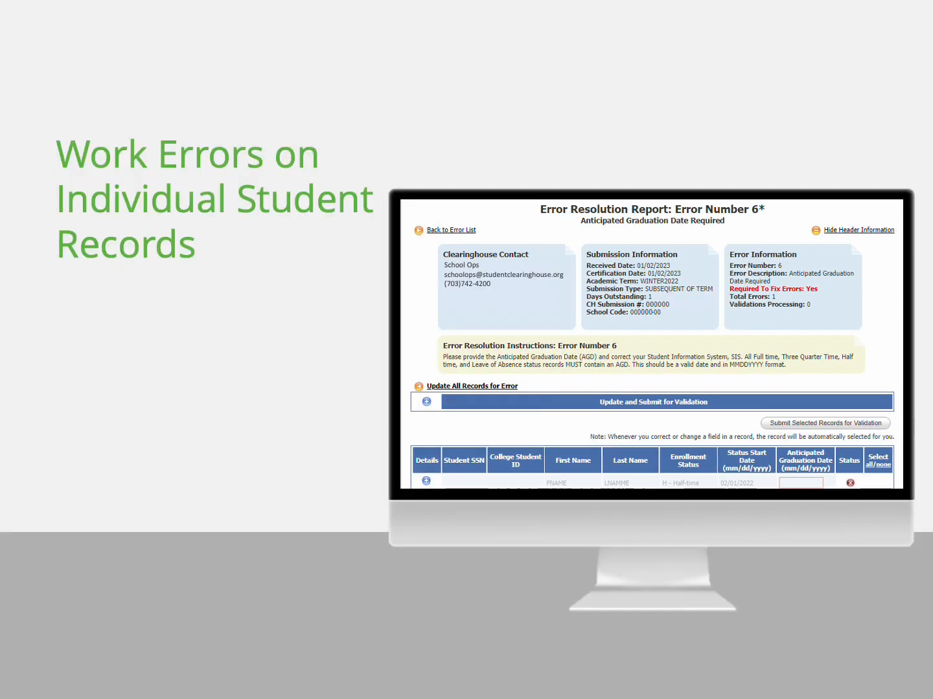
click(427, 482)
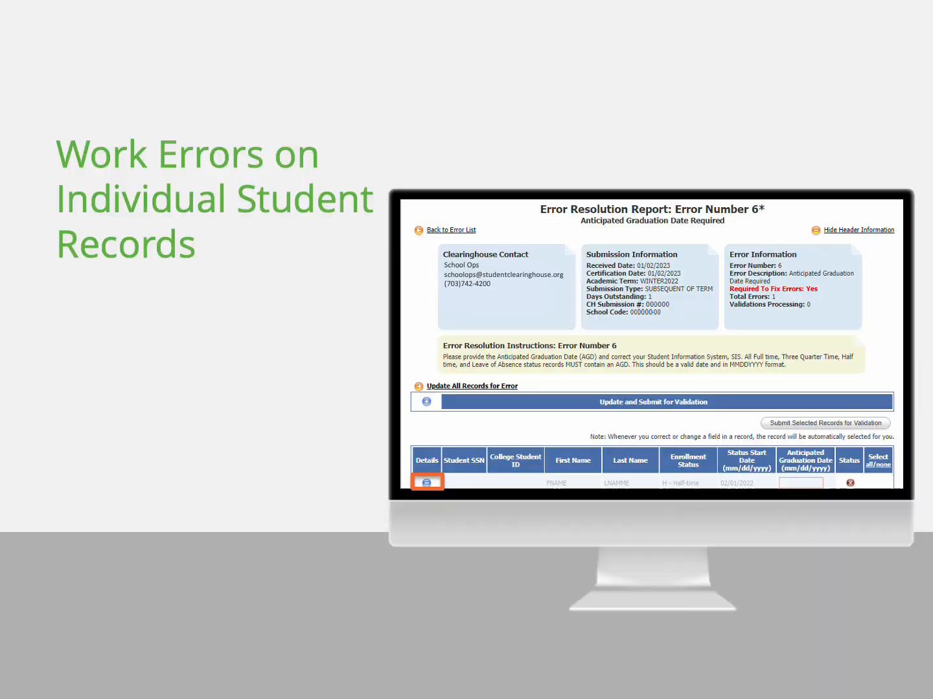
click(426, 481)
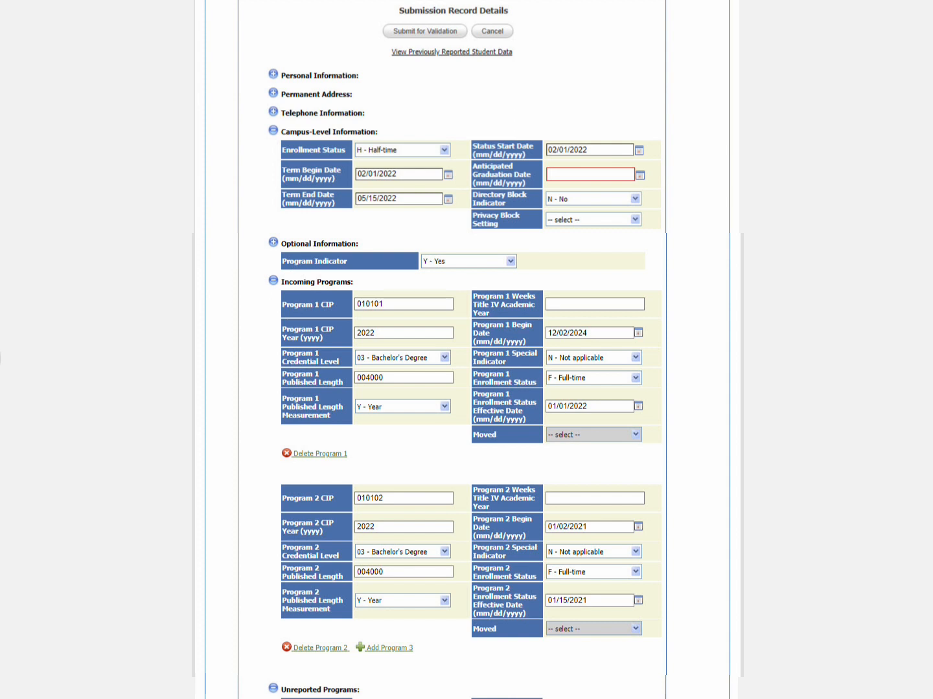
Enter 12/30/2024 as the anticipated graduation date.
text(12/30/2024)
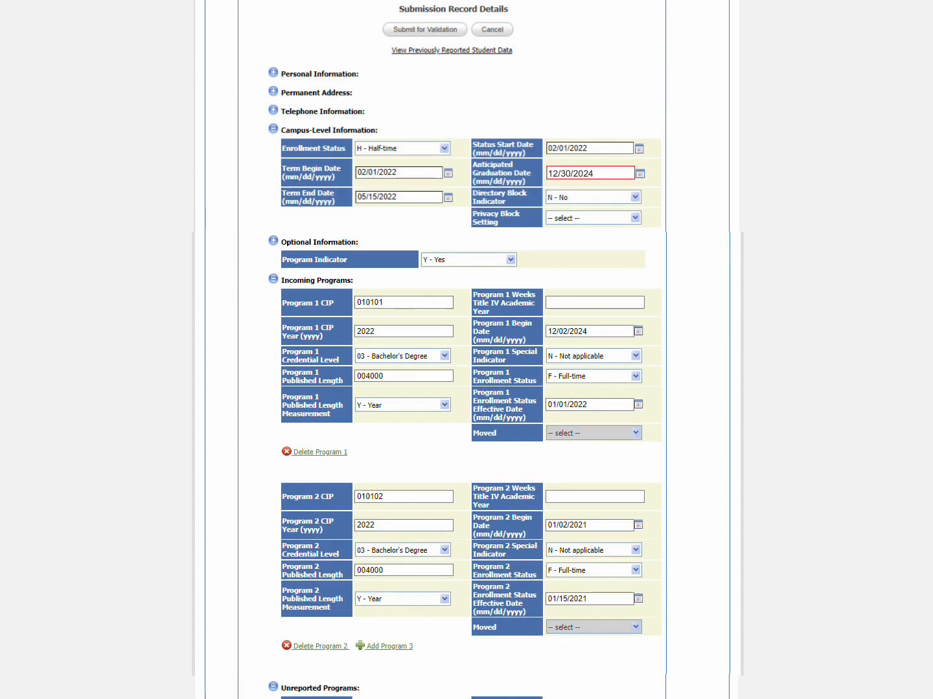
mouse_move(451, 50)
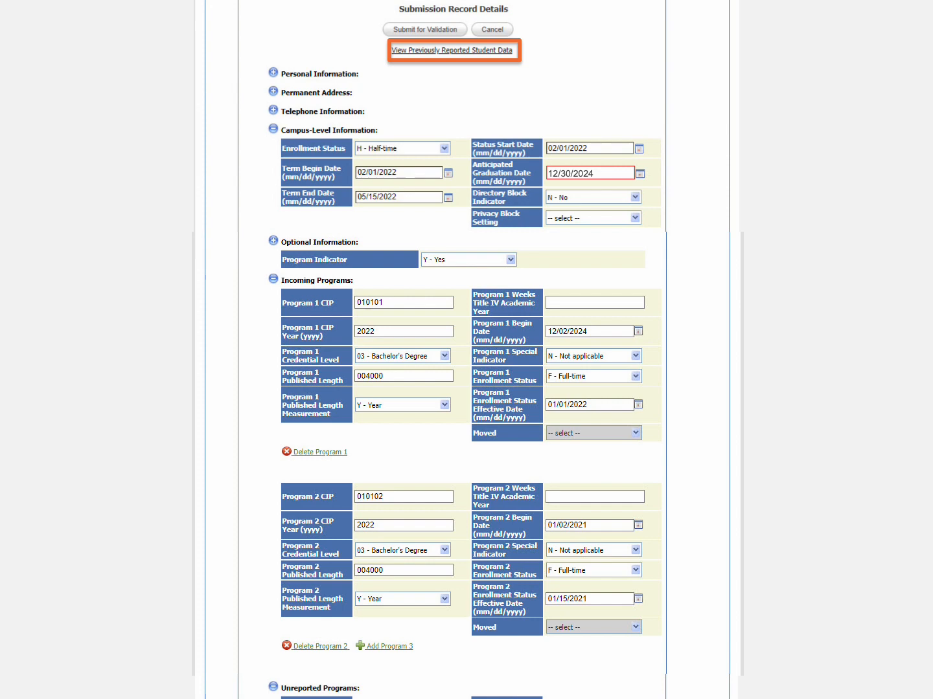
click(452, 50)
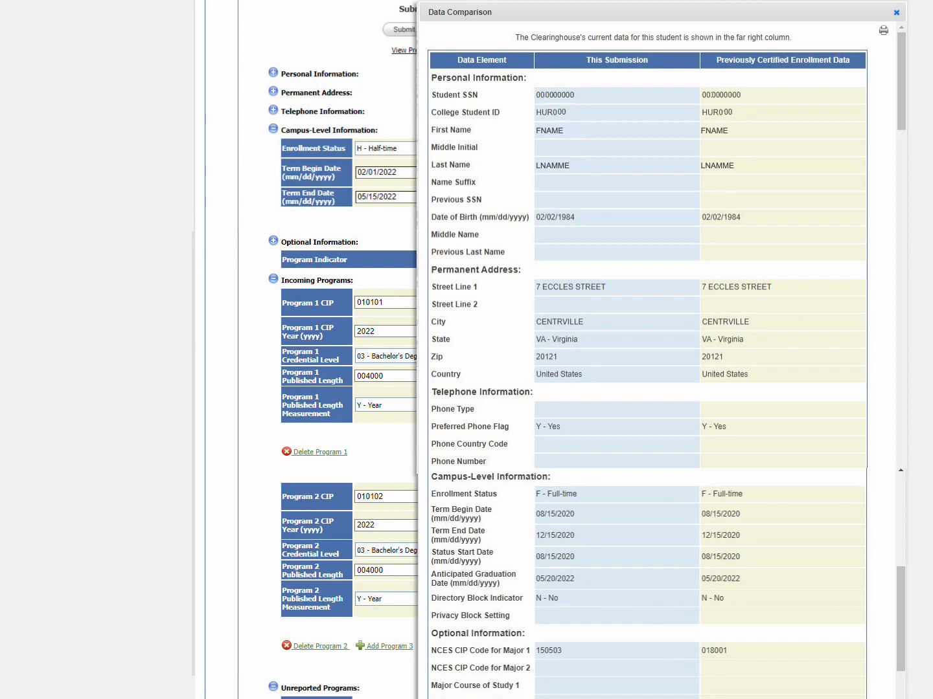
click(895, 13)
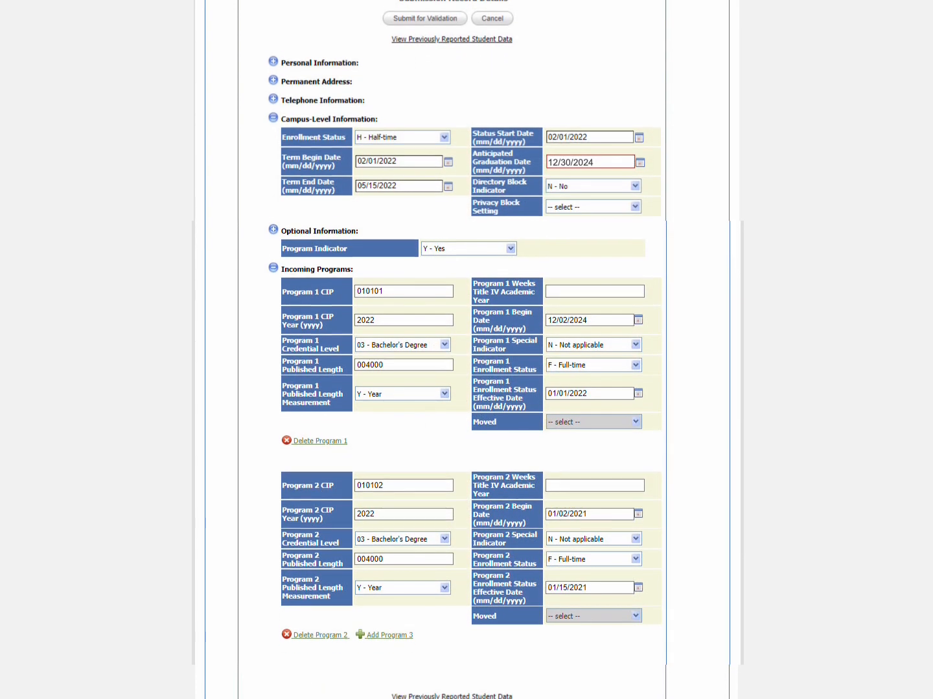
scroll(up, 3)
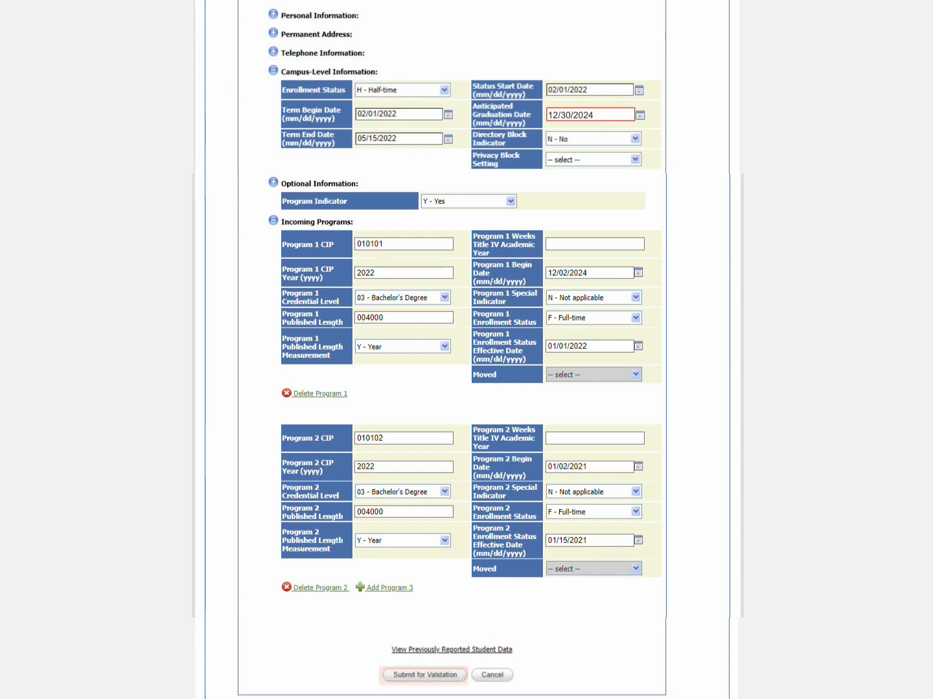
Submit the record for validation and re-expand the FNAME LNAMME student record.
click(423, 675)
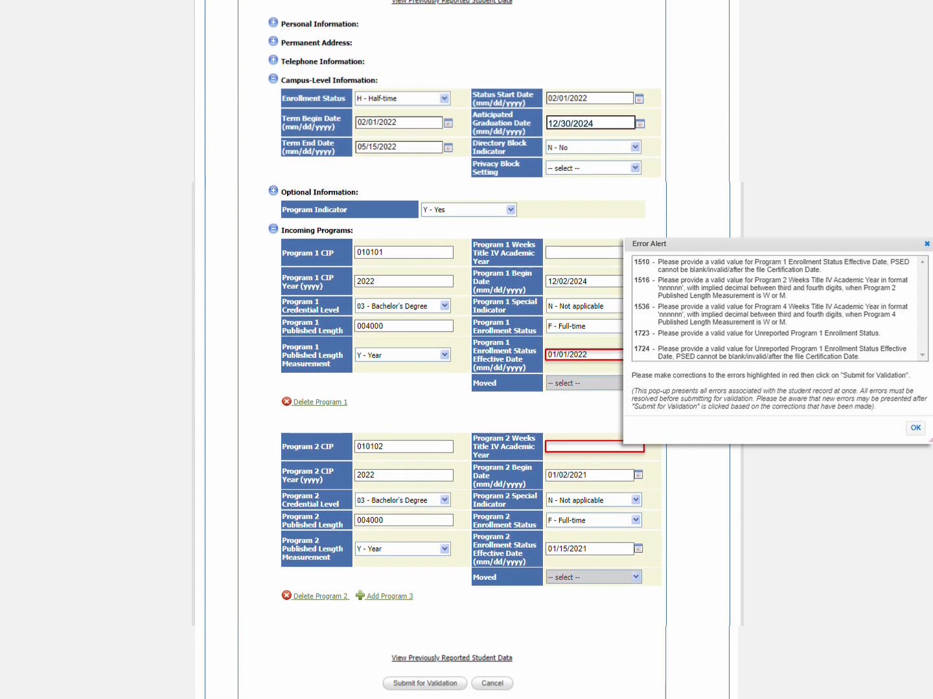
scroll(up, 3)
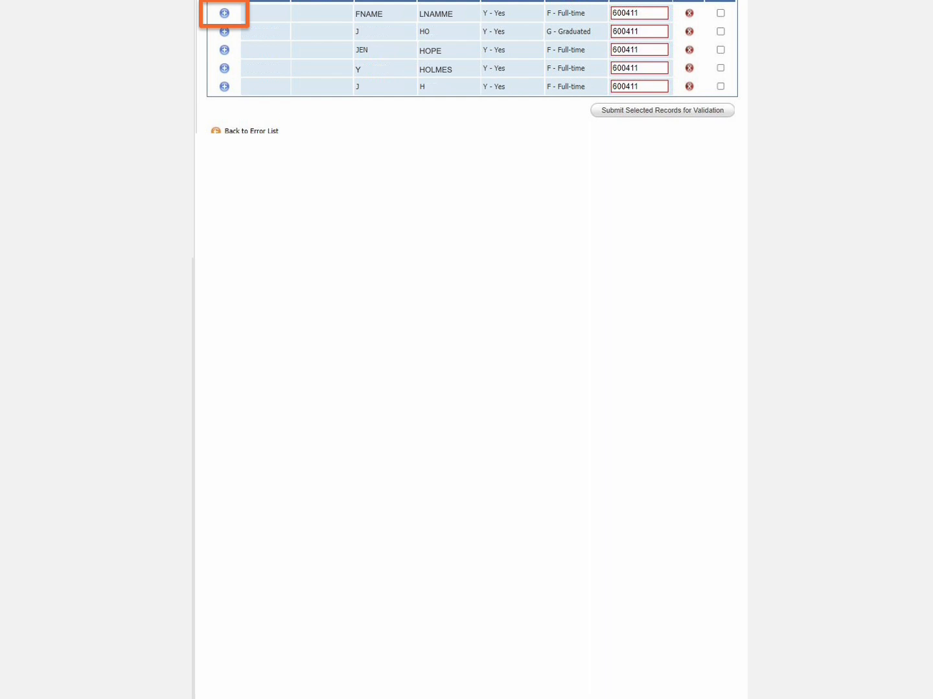
click(224, 13)
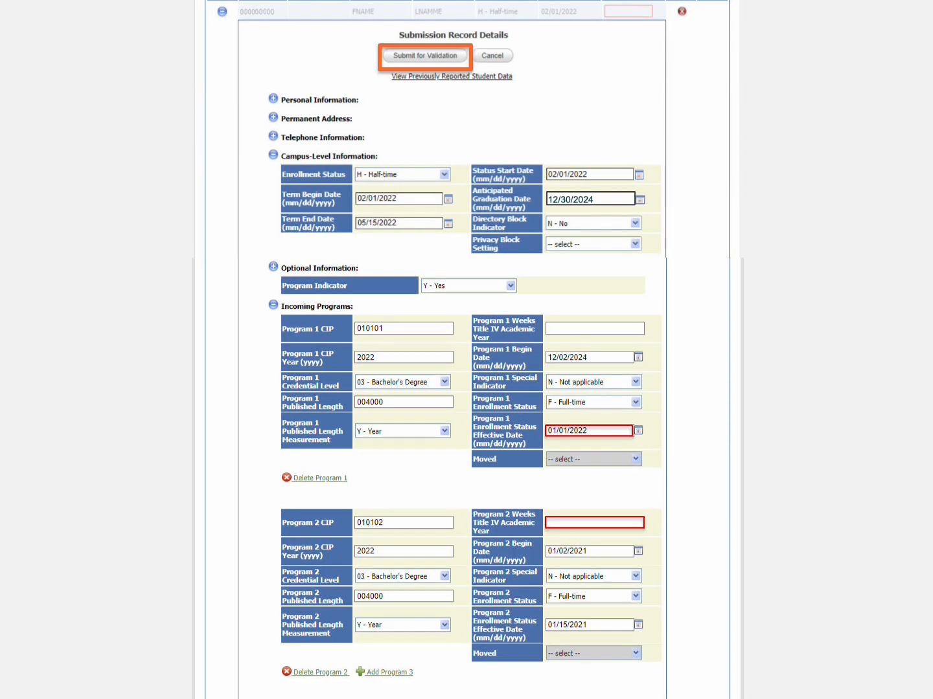
Resubmit for validation, scroll through the flagged program fields, and dismiss the Error Alert.
click(425, 56)
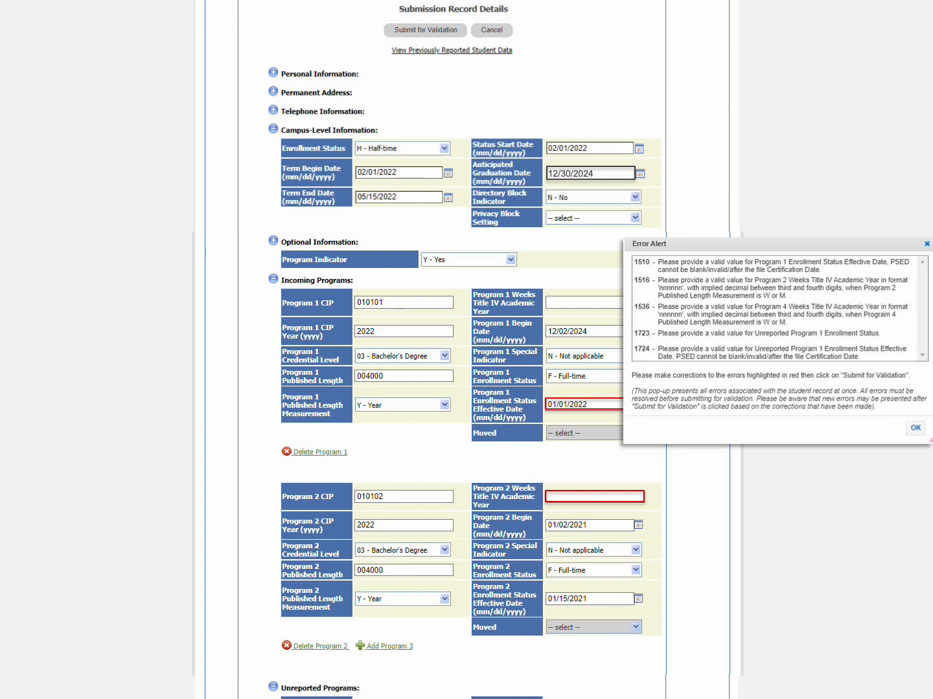
scroll(up, 3)
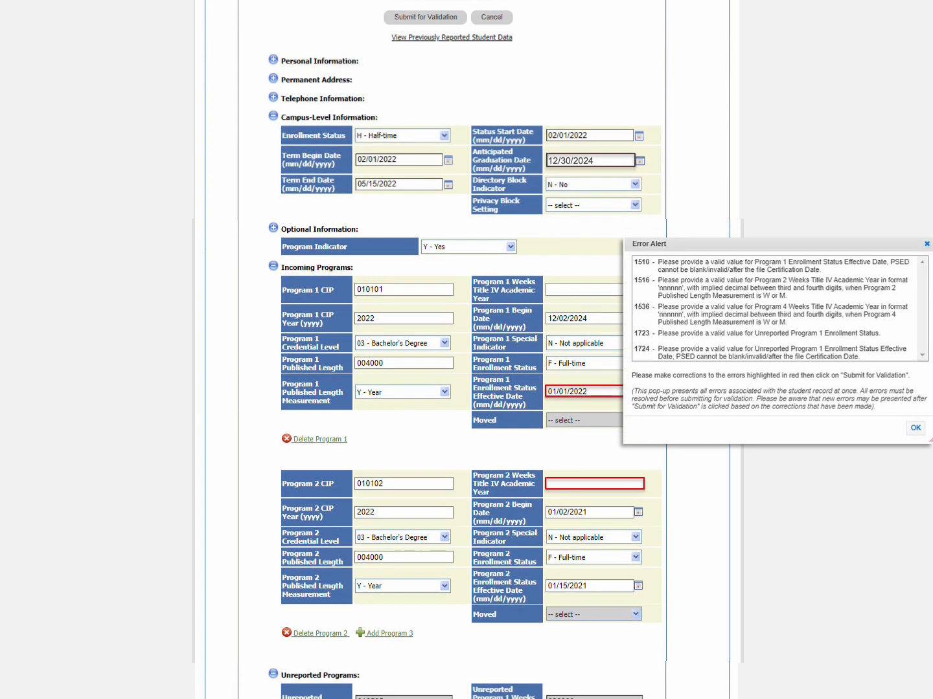
scroll(down, 3)
text(026000)
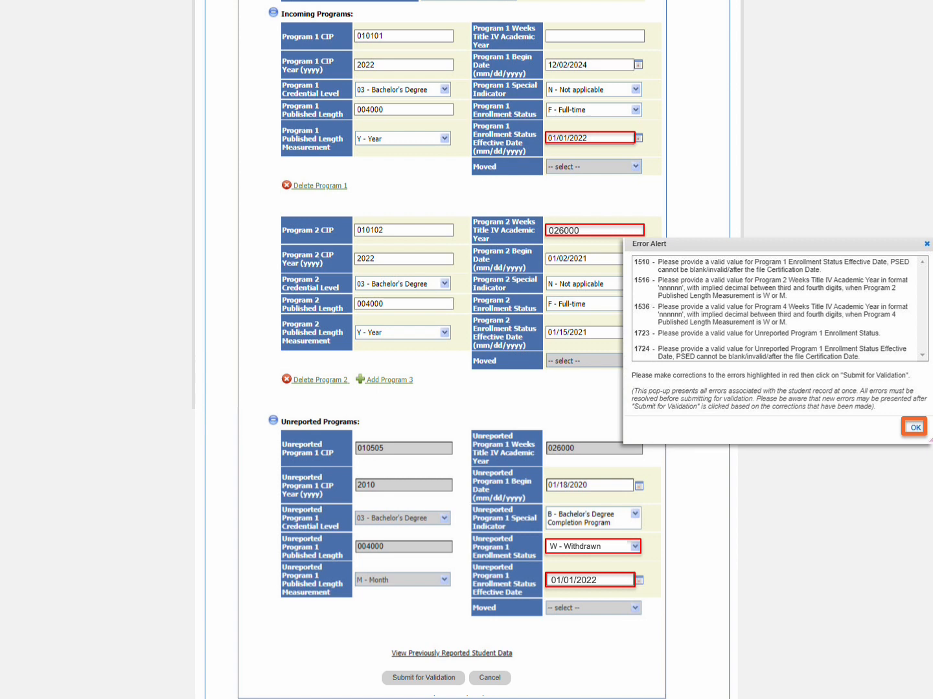
click(913, 427)
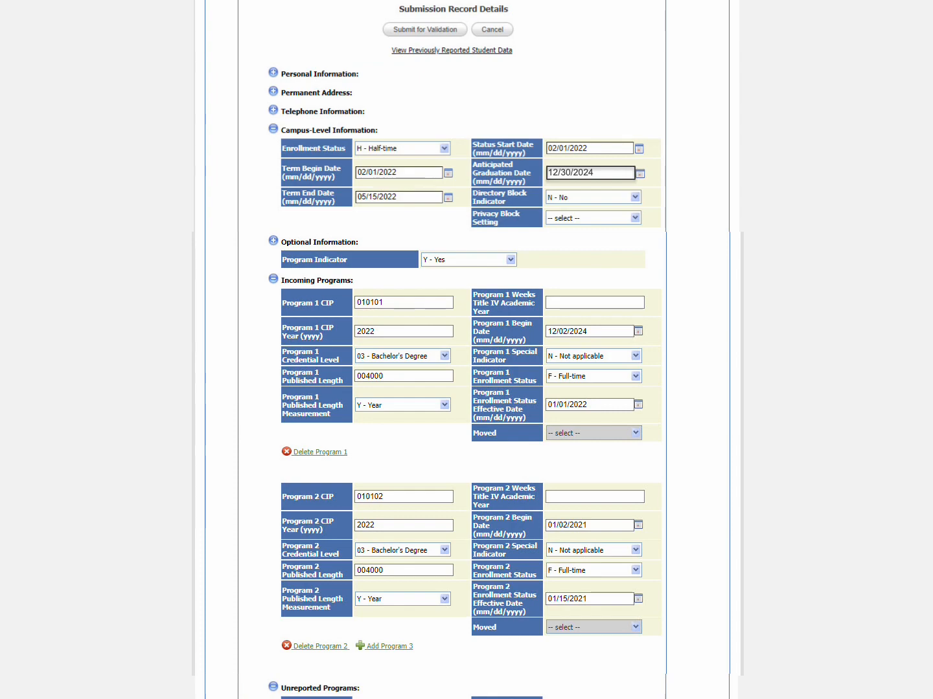
Resubmit, then cancel the Review for Accuracy warning to keep editing.
click(425, 29)
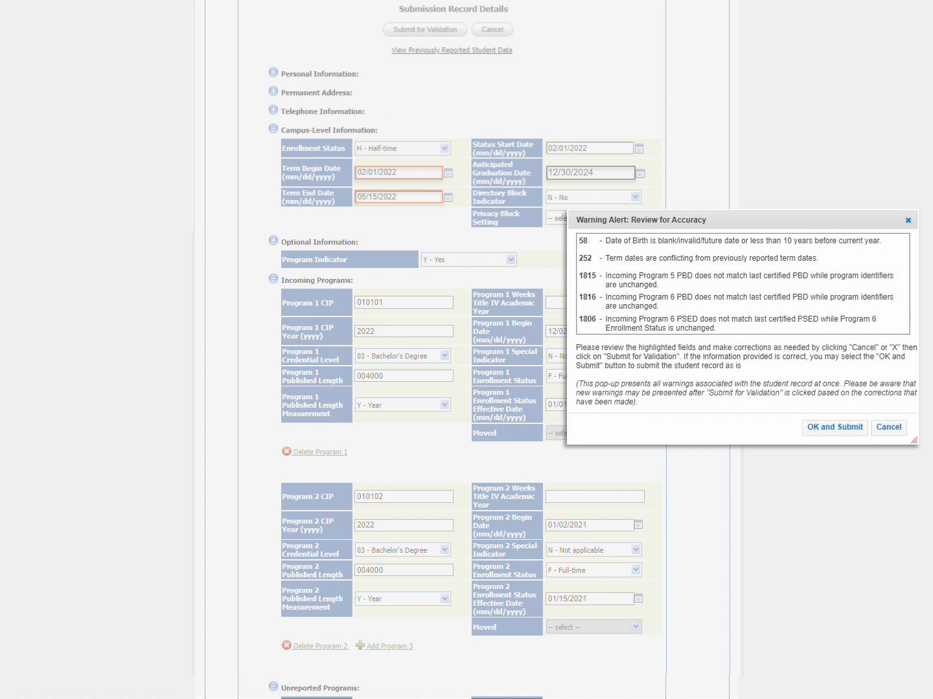
mouse_move(888, 427)
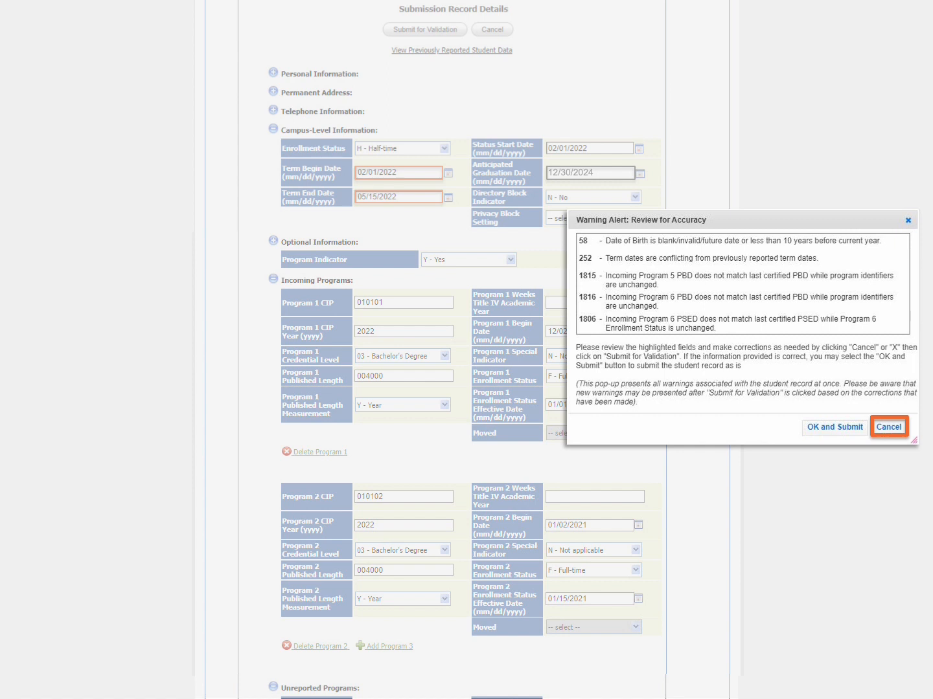
click(888, 427)
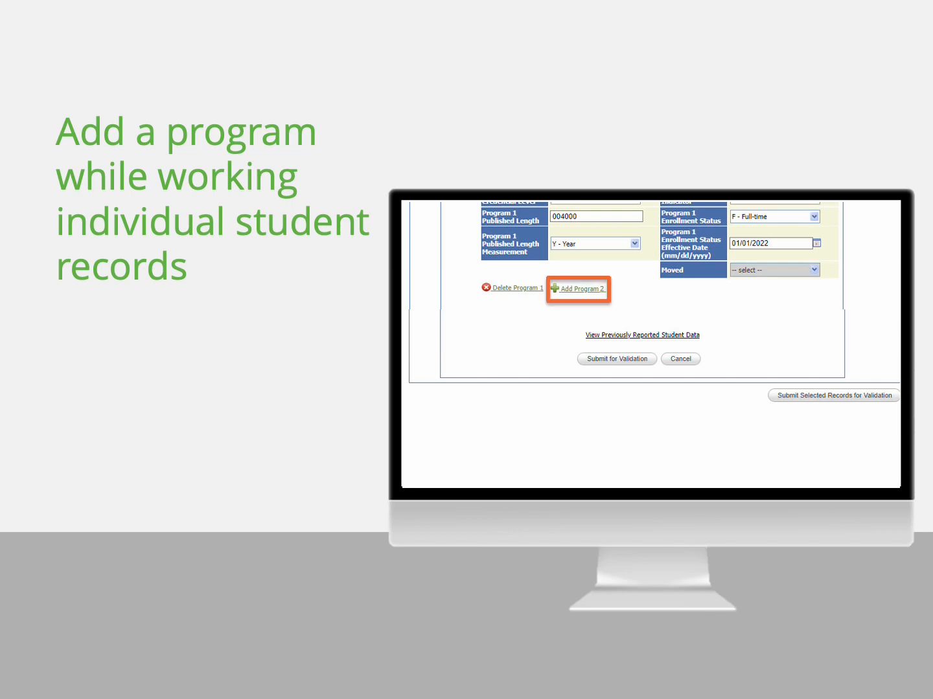
Add a program, acknowledge the more-than-6-programs warning, and resubmit for validation.
click(580, 289)
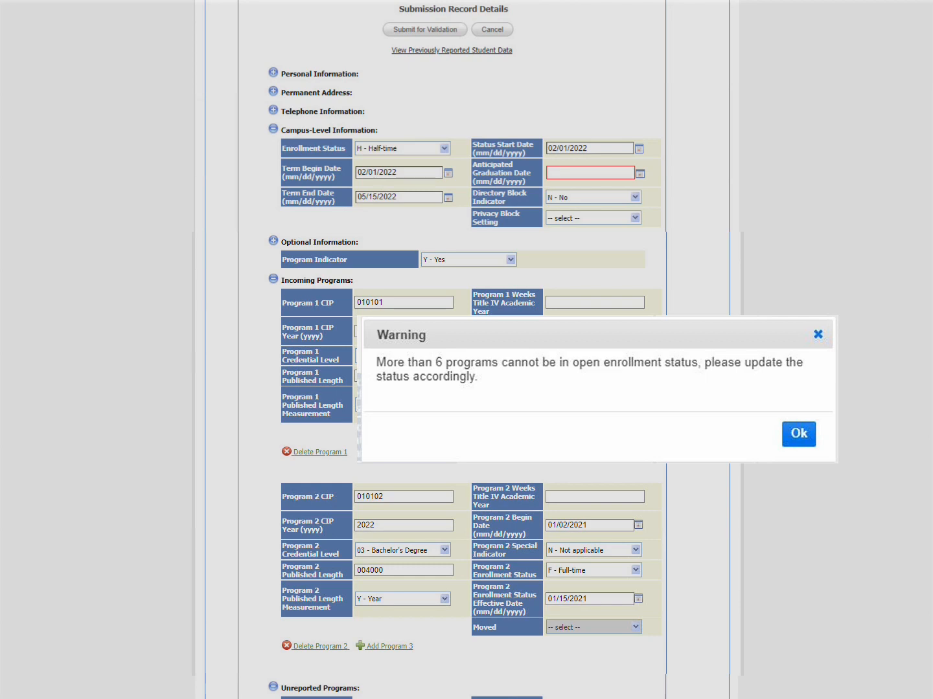
click(798, 434)
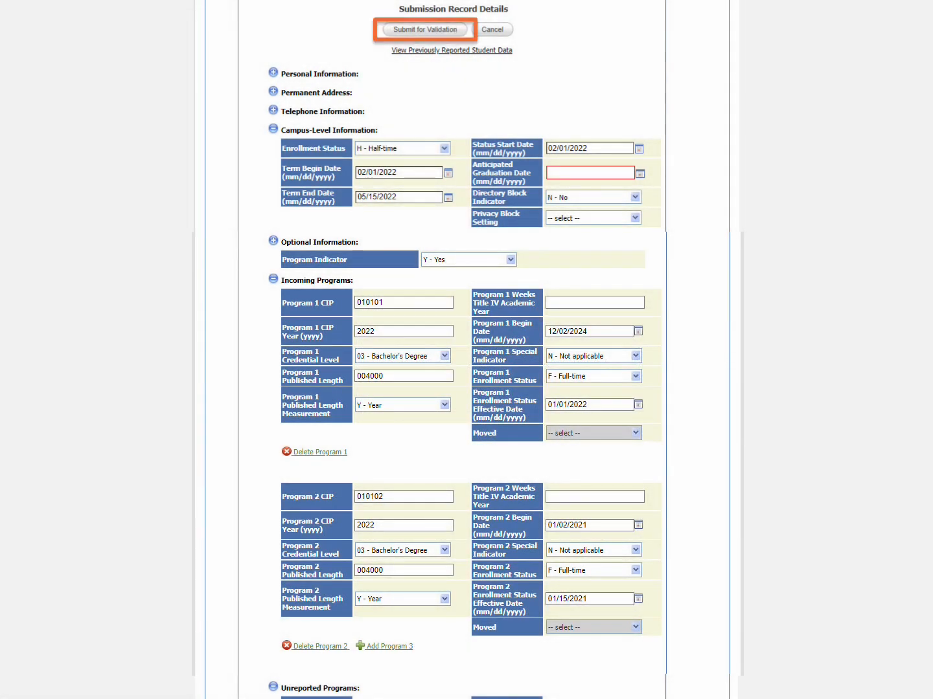
click(424, 29)
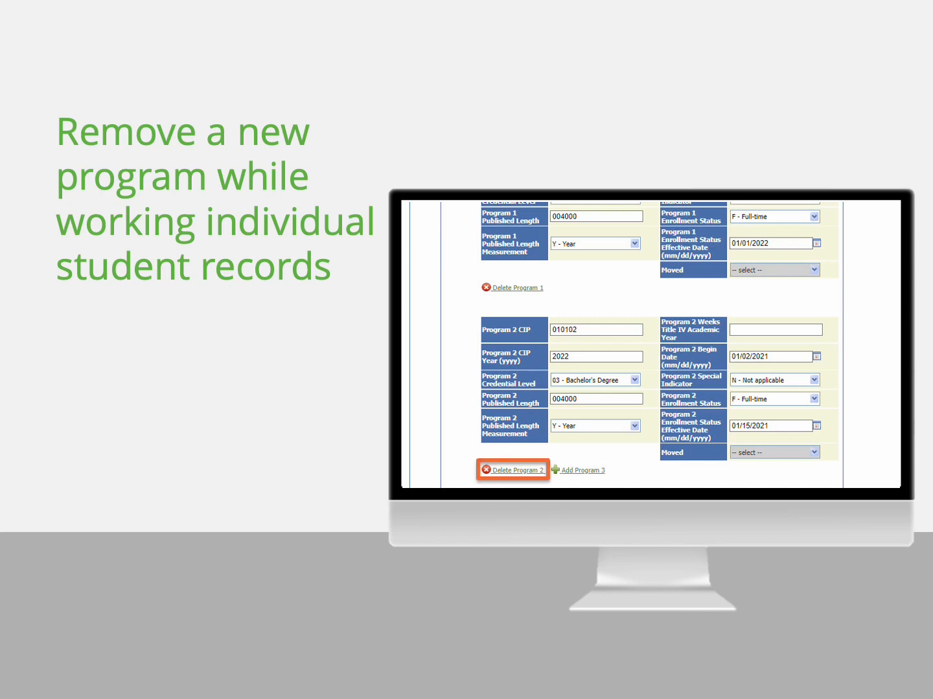
Delete Program 2 and acknowledge the unlink-before-deletion warning.
click(516, 469)
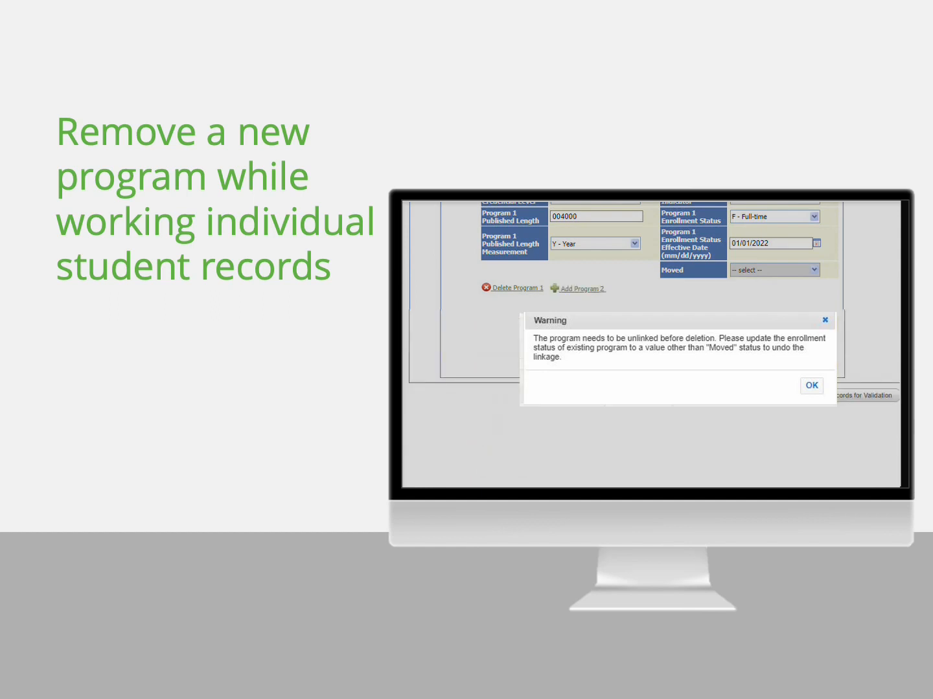
click(811, 385)
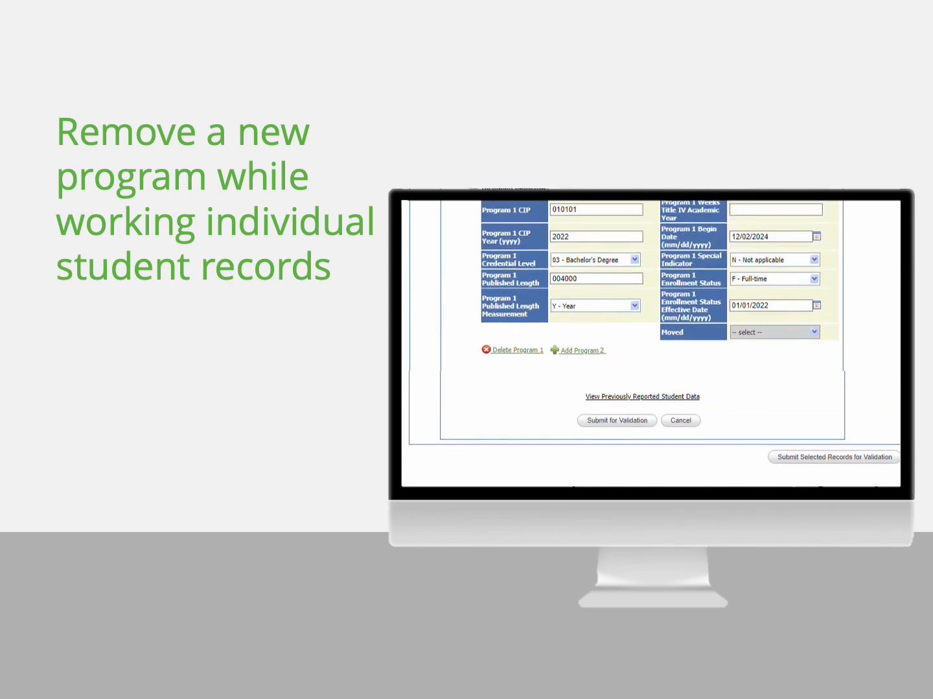
Set Program Indicator to N - No and confirm removing all new programs.
scroll(up, 3)
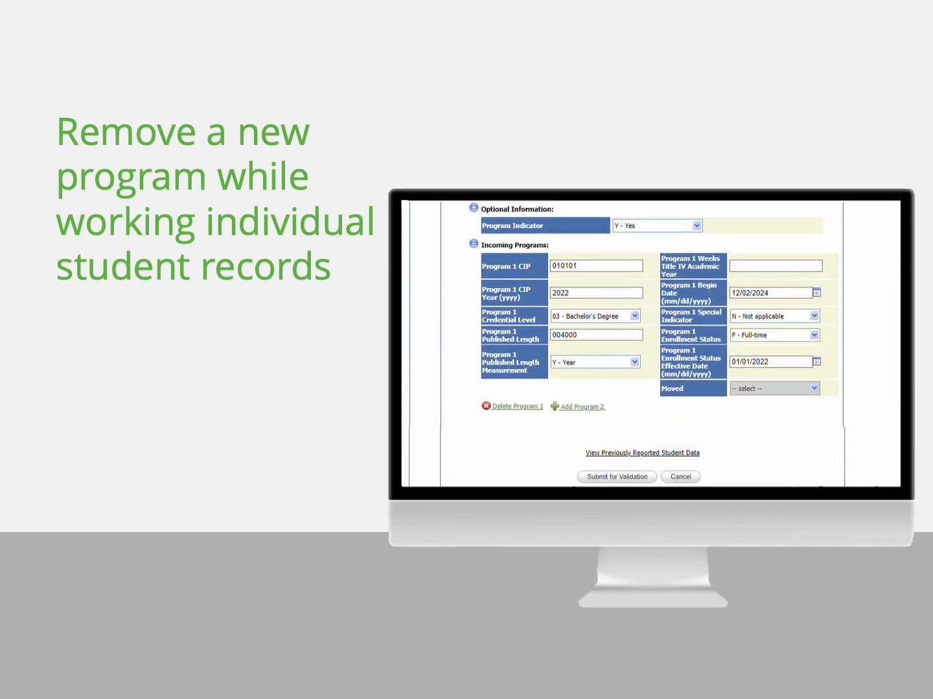
click(656, 225)
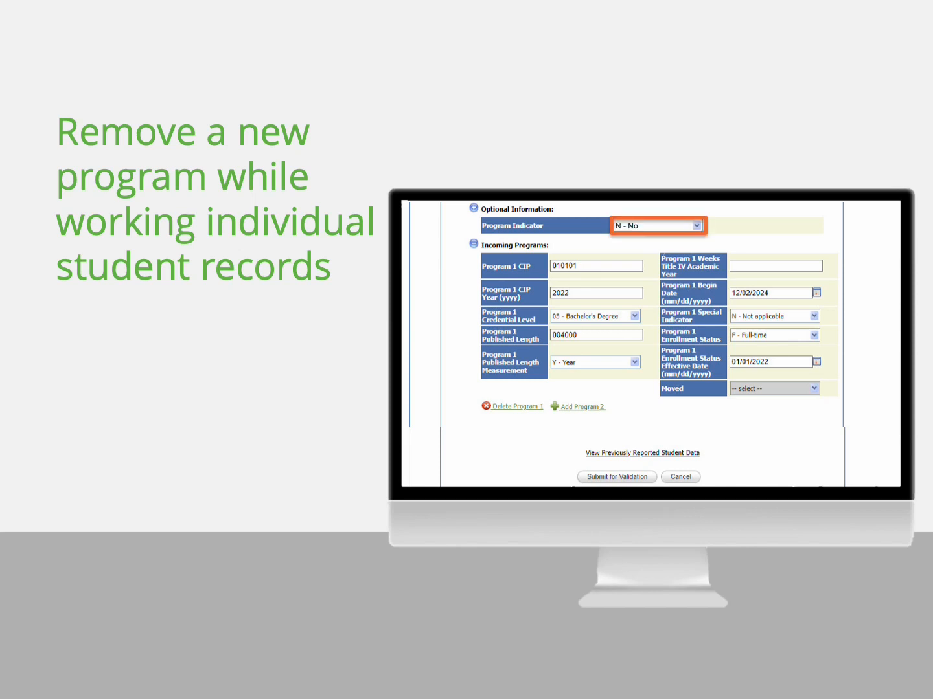
click(516, 406)
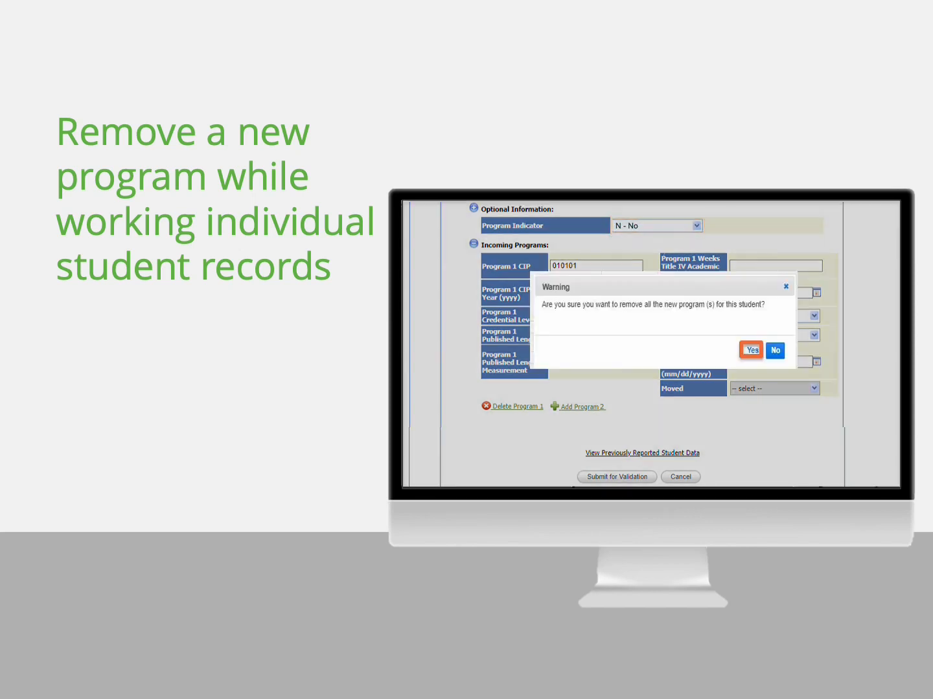
click(750, 349)
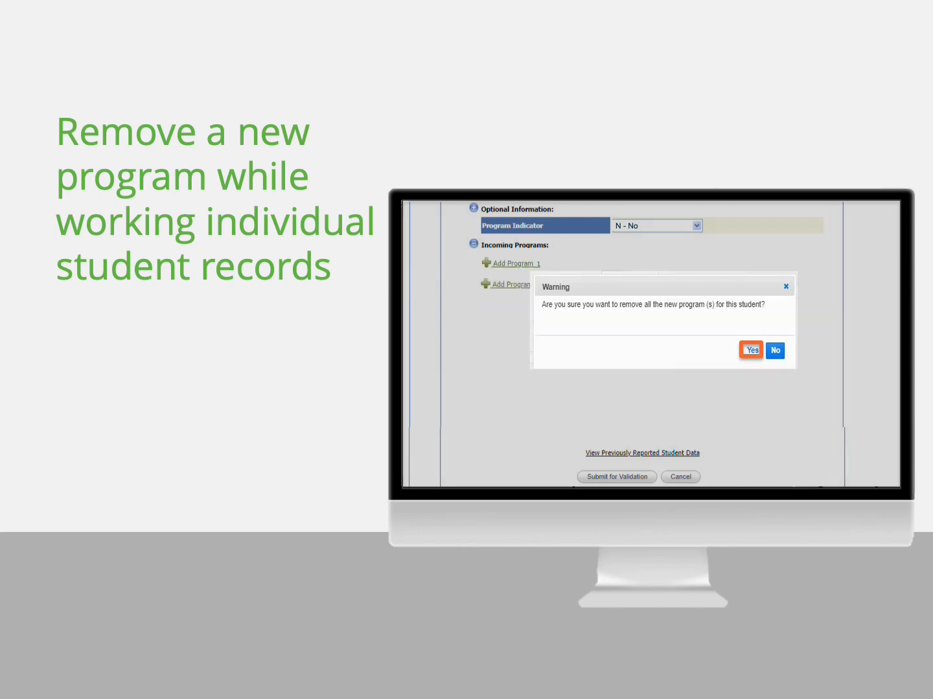
click(750, 350)
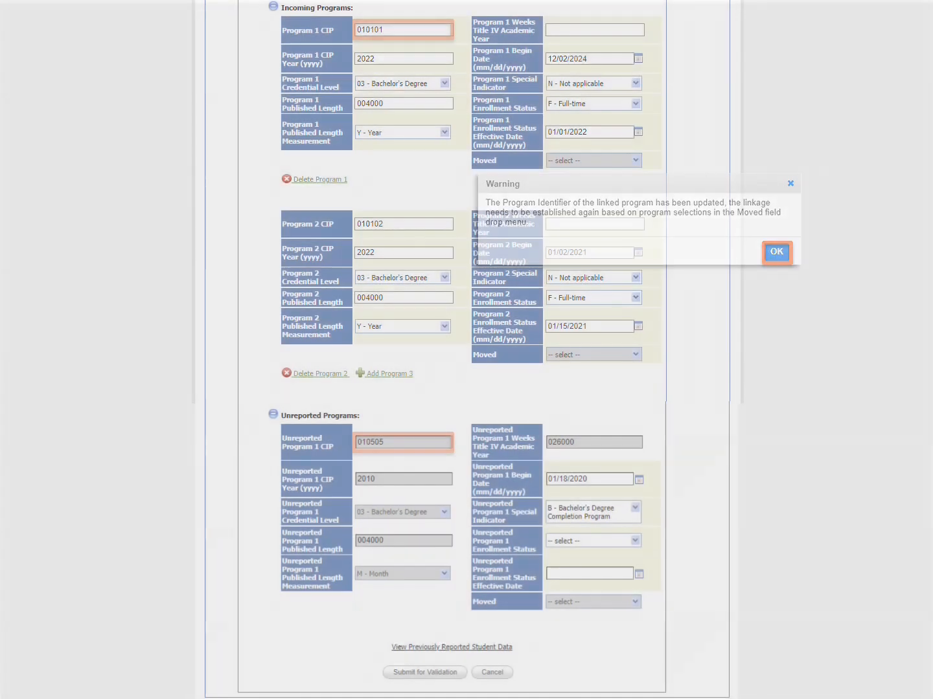
Acknowledge the linkage warning and link unreported program 010505 to Program 1 - 010101.
click(776, 252)
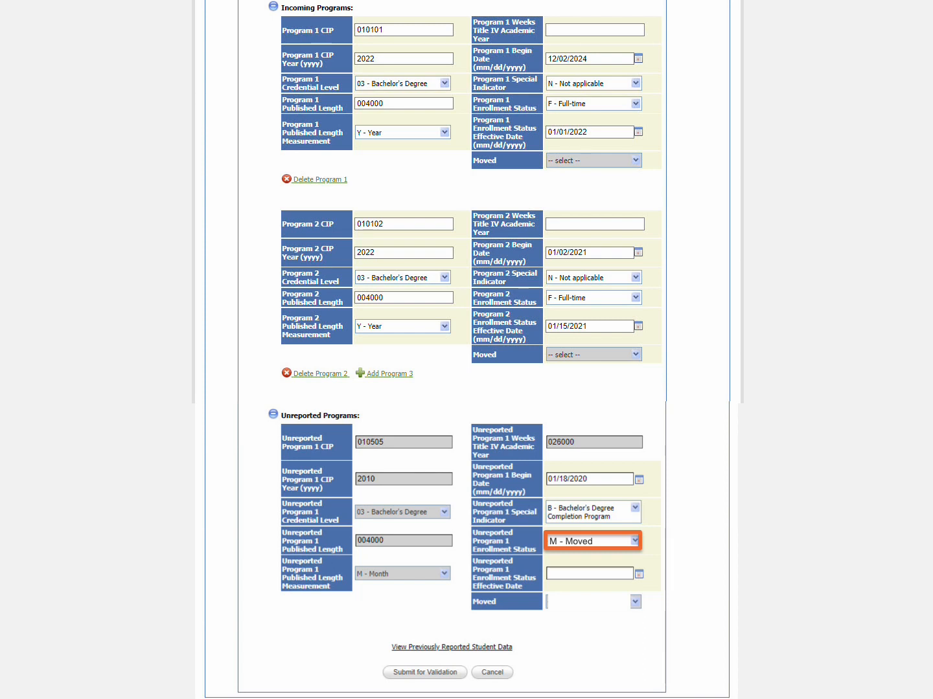
click(591, 602)
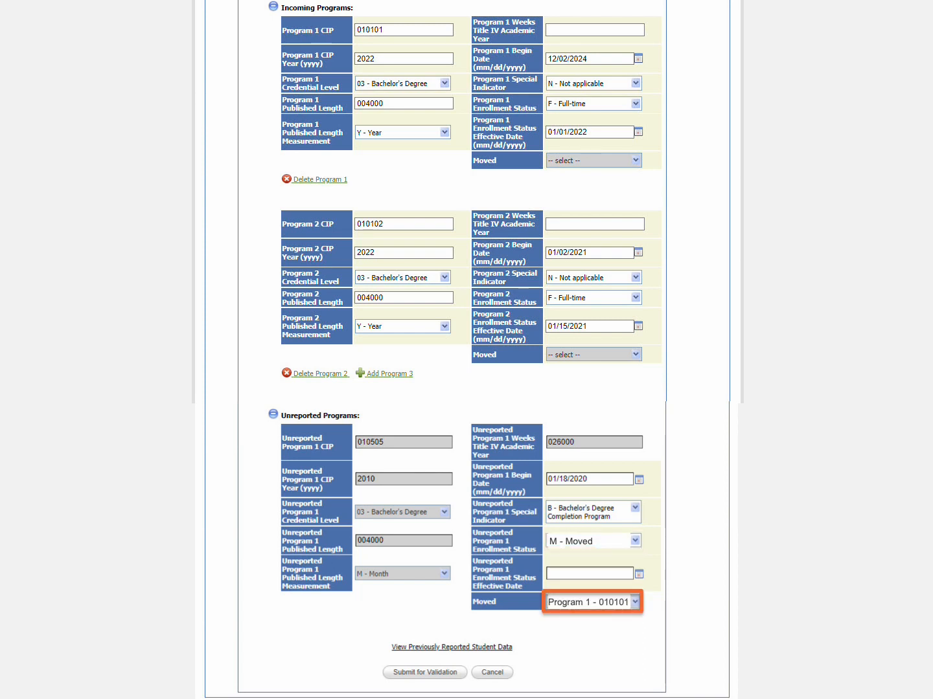